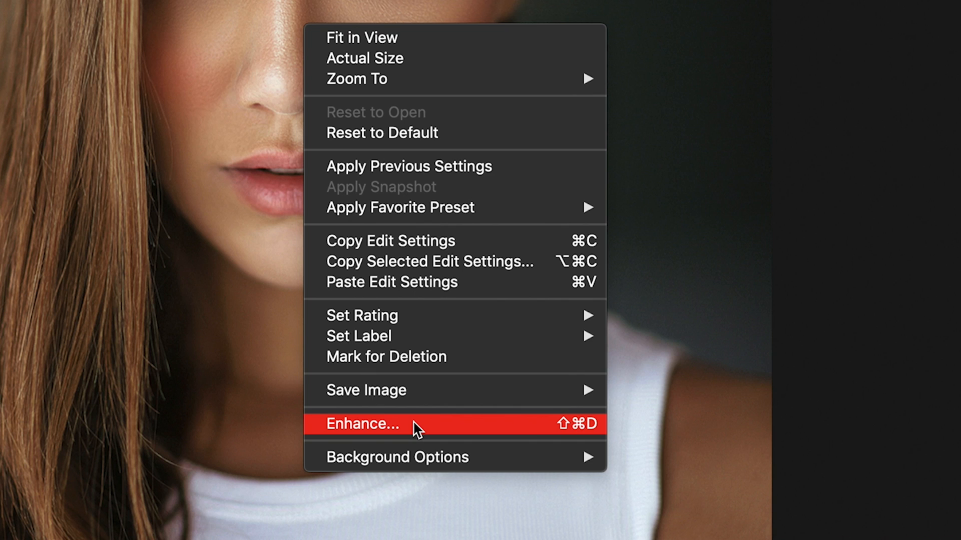
# Step: Run Enhance with Super Resolution on the 50% portrait to create a double-resolution DNG
pyautogui.click(363, 424)
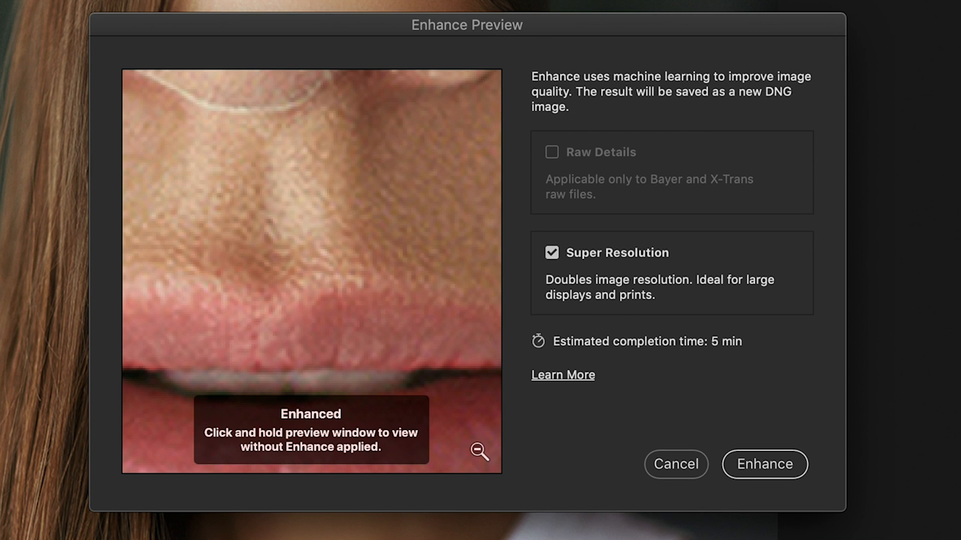
pyautogui.click(675, 464)
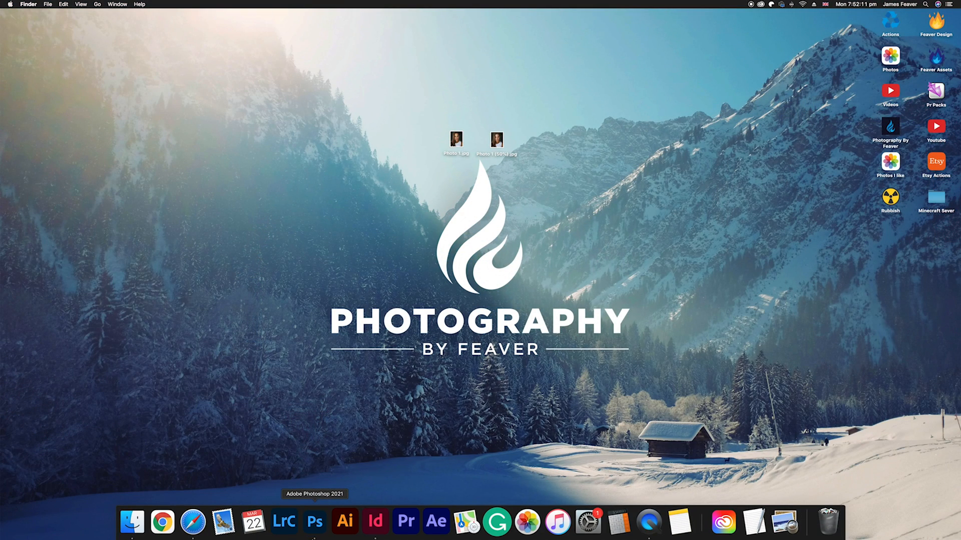
# Step: Switch back to Photoshop and open the Photoshop menu to reach Preferences
pyautogui.click(314, 522)
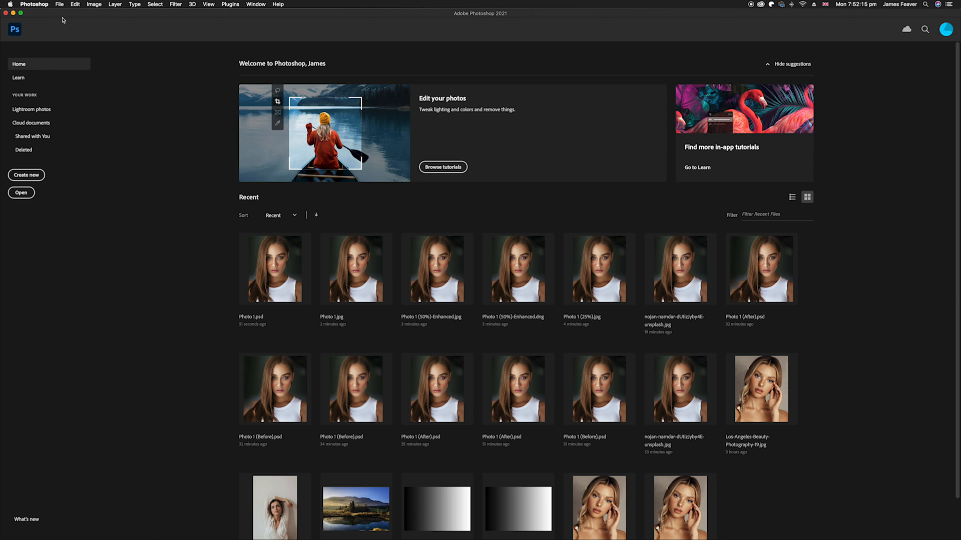
pyautogui.click(34, 4)
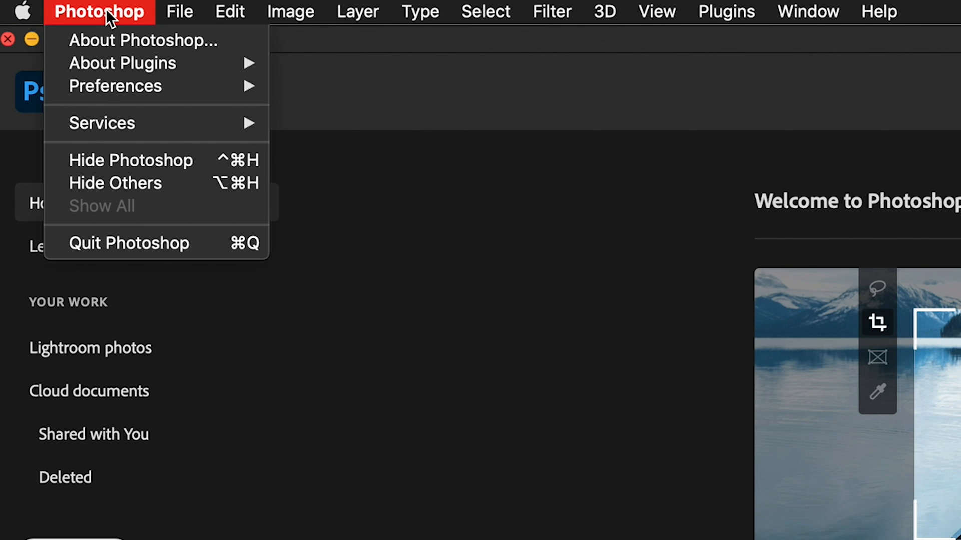
pyautogui.moveTo(114, 87)
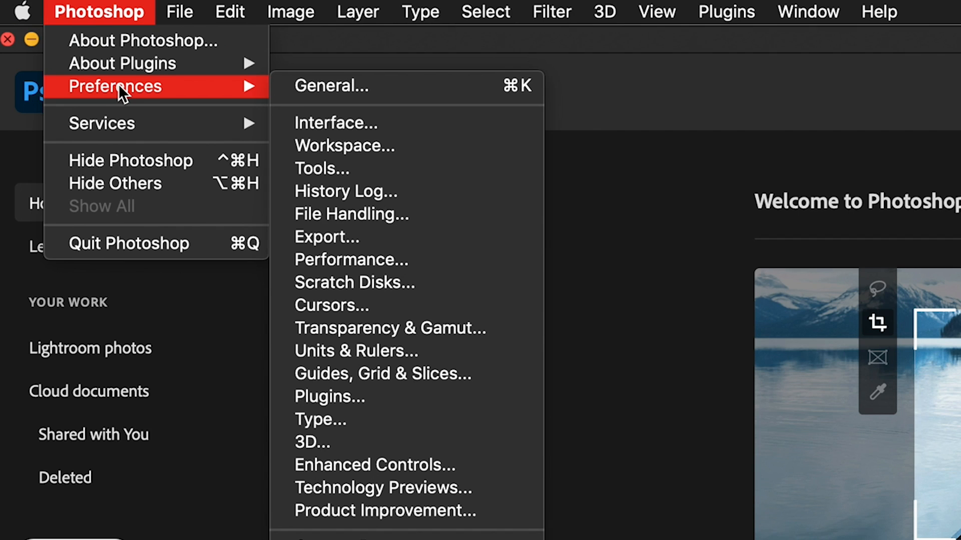
pyautogui.moveTo(389, 402)
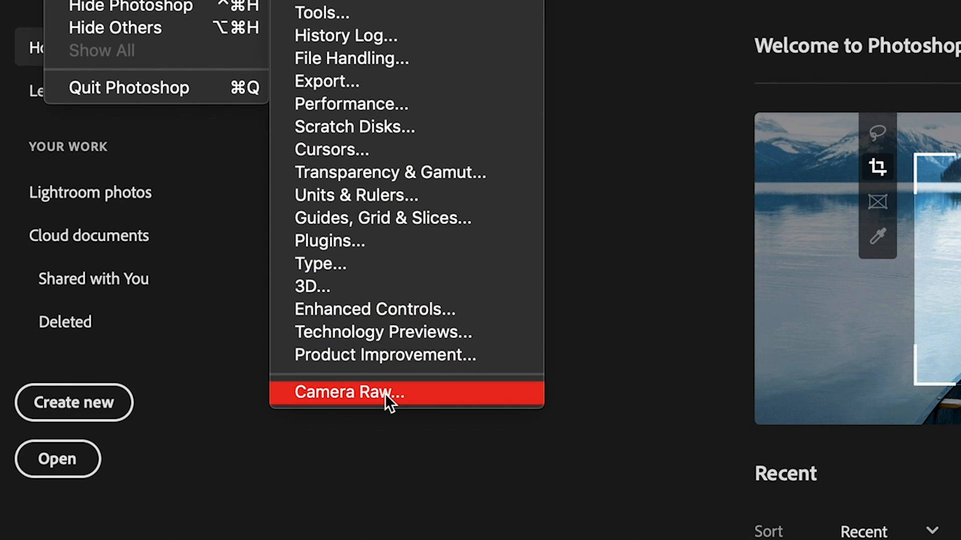
# Step: Open Camera Raw preferences to the File Handling options for DNG, JPEG and TIFF
pyautogui.click(350, 392)
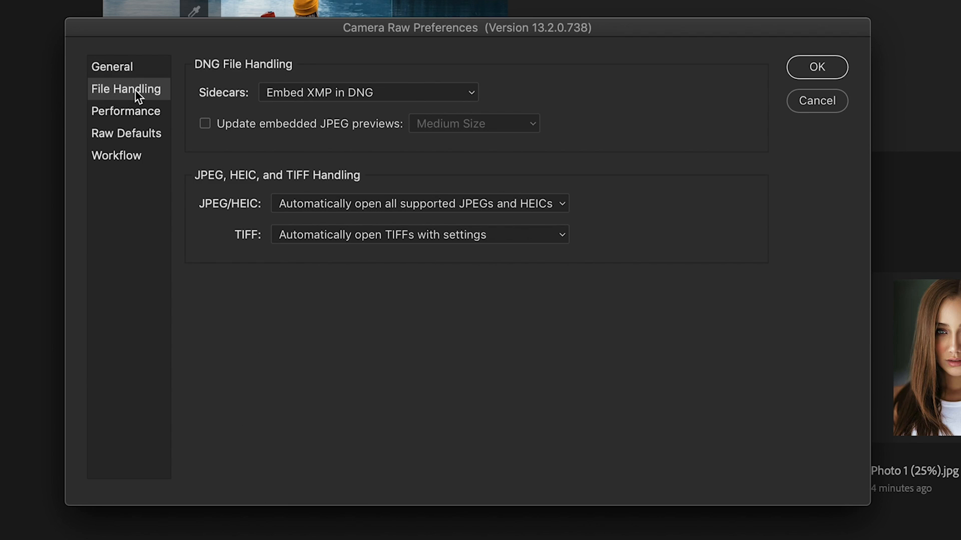
pyautogui.moveTo(204, 190)
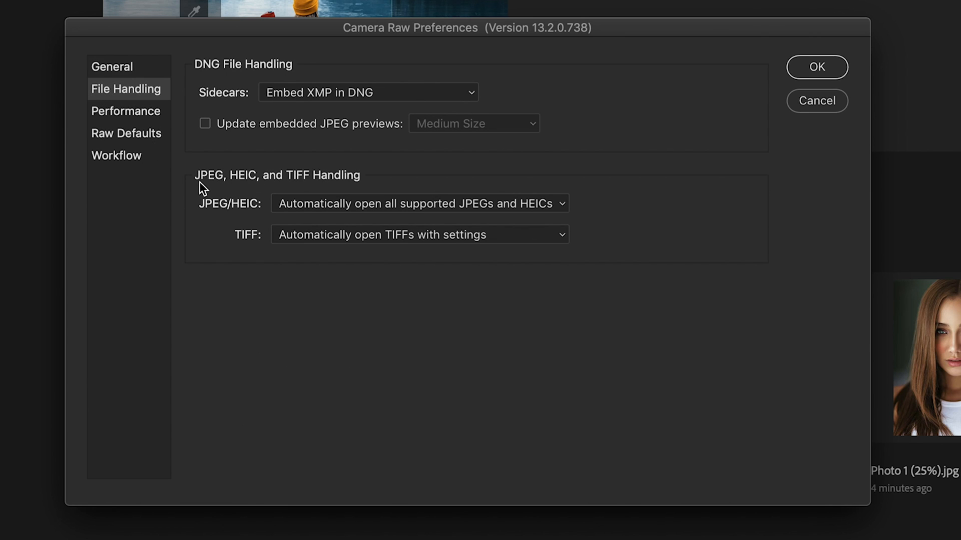
pyautogui.moveTo(283, 189)
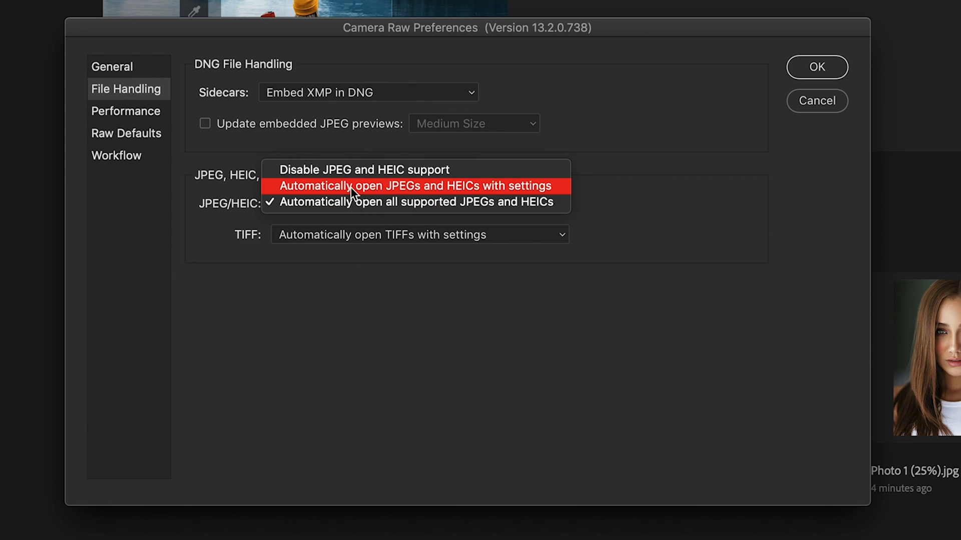
pyautogui.moveTo(286, 195)
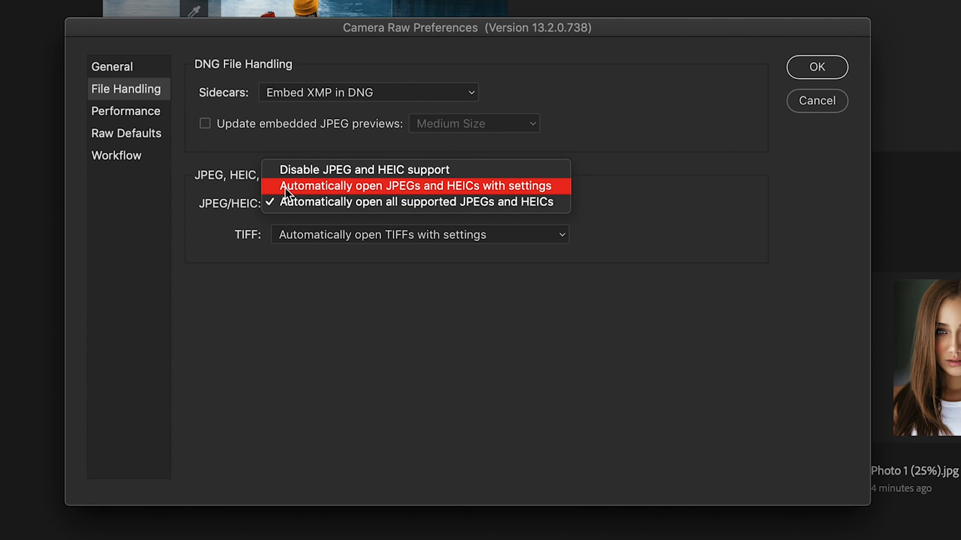
pyautogui.moveTo(420, 192)
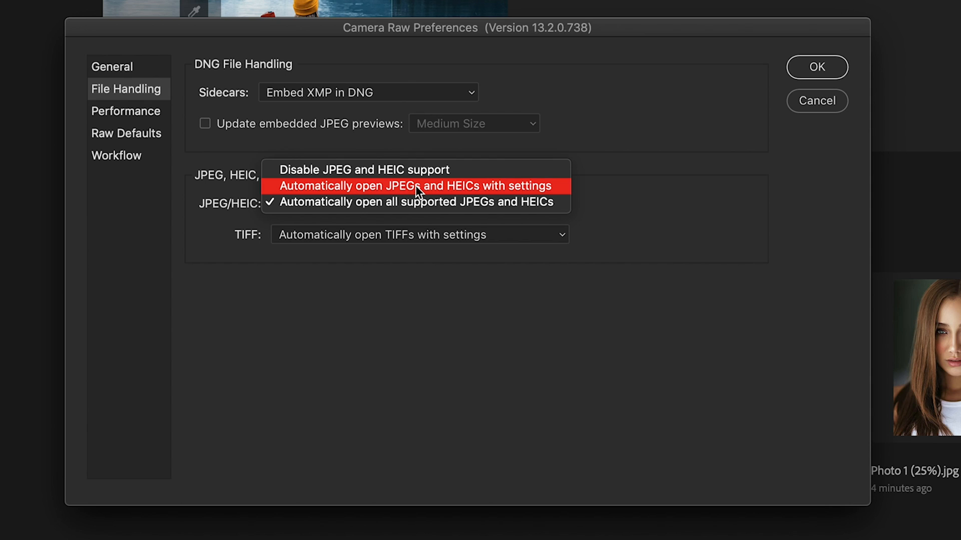
pyautogui.moveTo(464, 195)
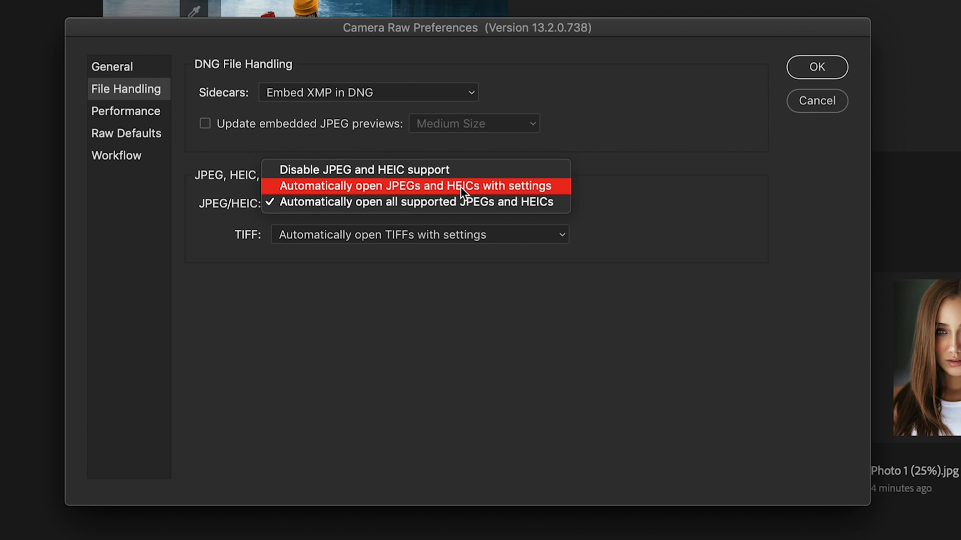
pyautogui.moveTo(456, 202)
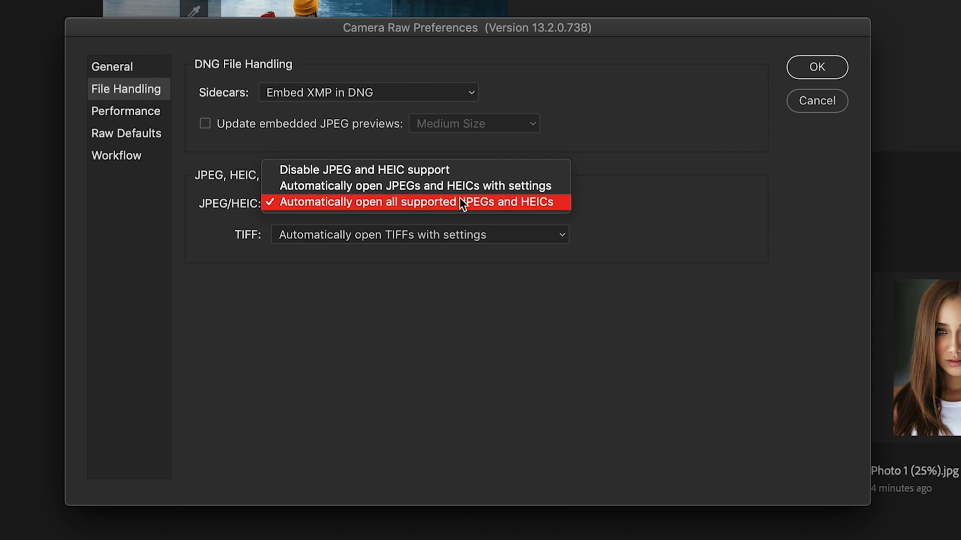
pyautogui.moveTo(379, 209)
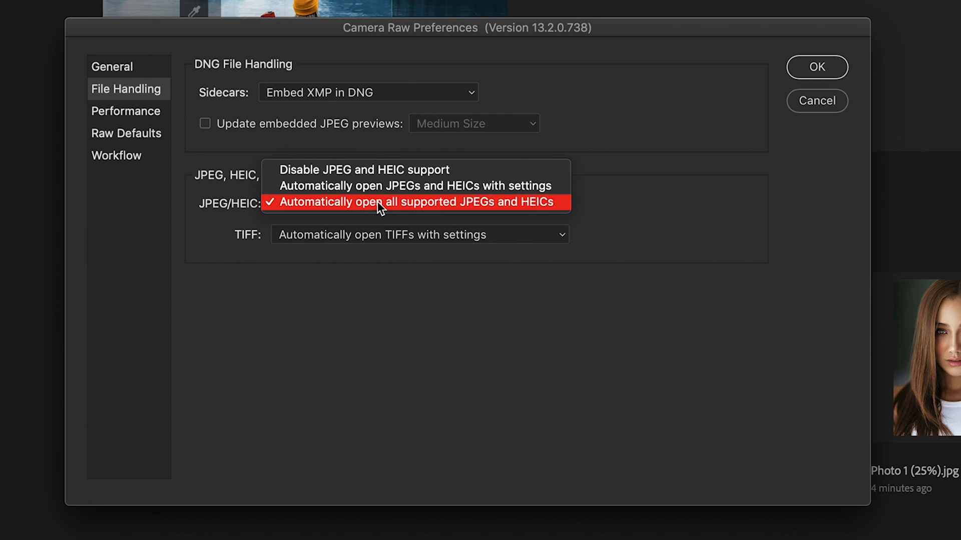
pyautogui.moveTo(459, 211)
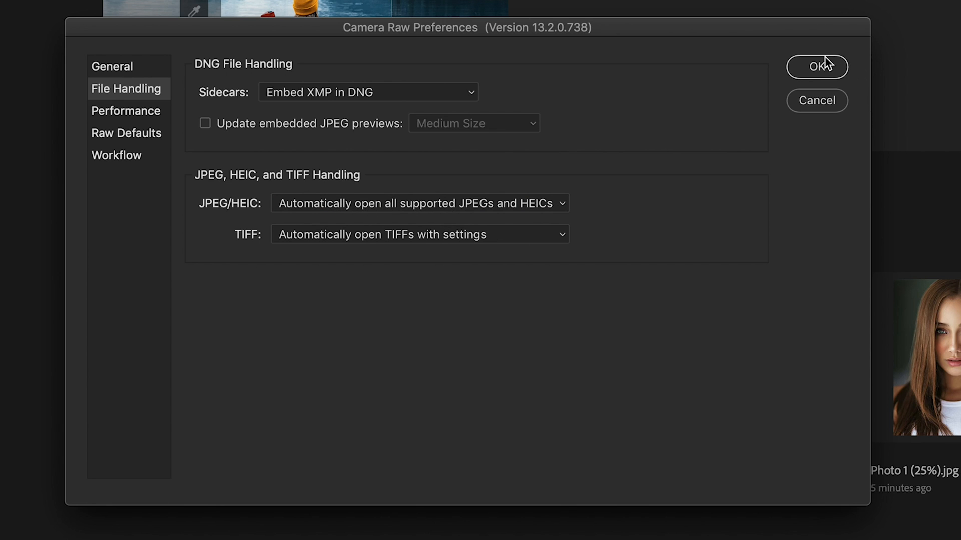
# Step: Confirm the Camera Raw preferences, then close the Quick Look preview of Photo 1 (50%).jpg
pyautogui.click(816, 66)
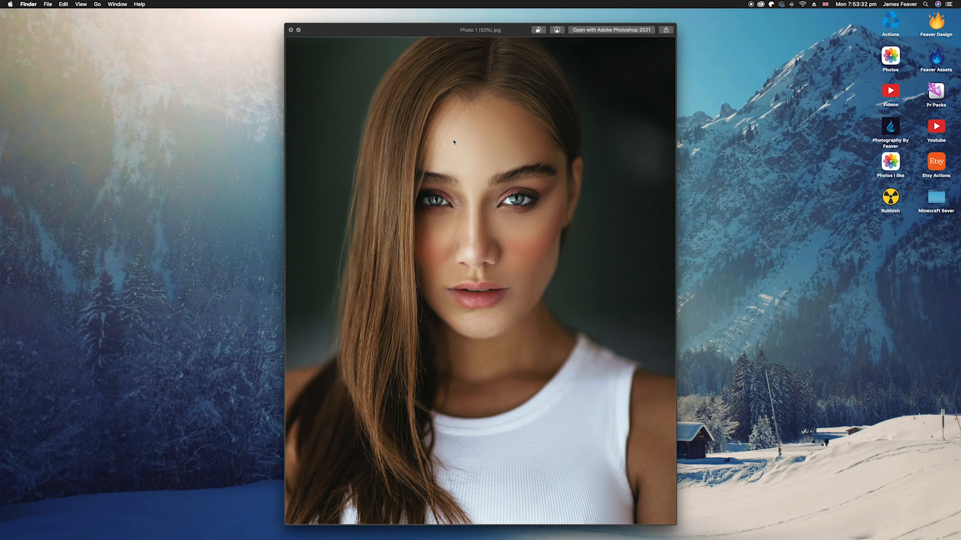
pyautogui.click(291, 30)
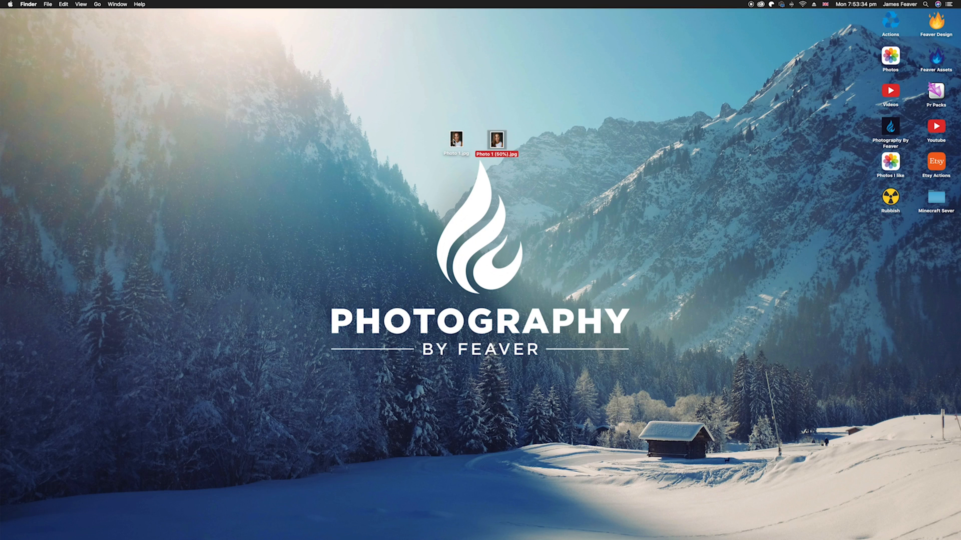
# Step: Open Photo 1 (50%).jpg in Camera Raw and choose Enhance… with Super Resolution checked
pyautogui.doubleClick(496, 140)
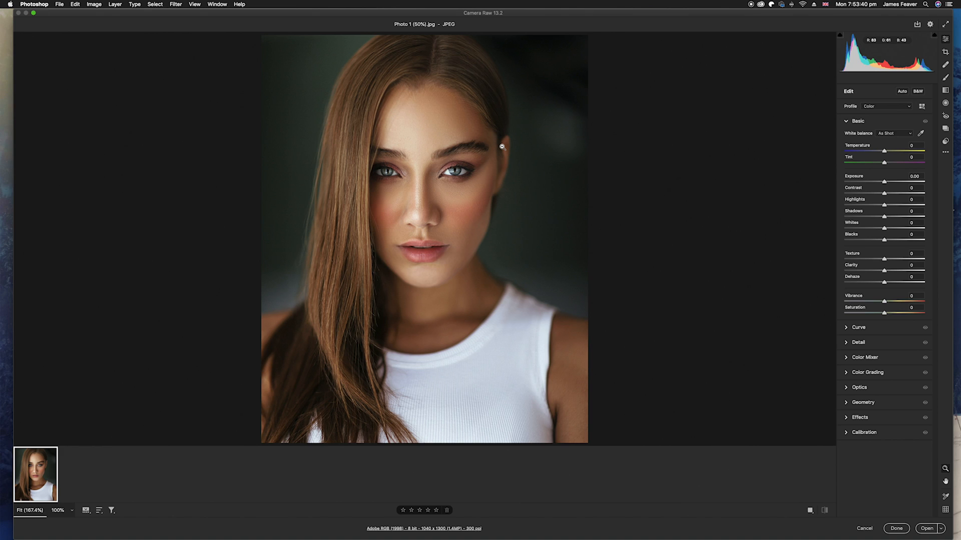
pyautogui.moveTo(424, 196)
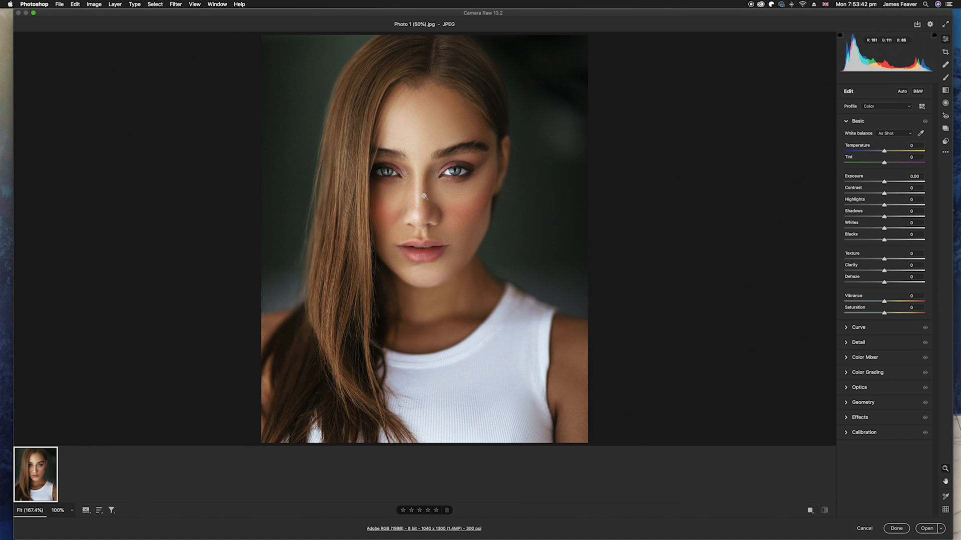
pyautogui.rightClick(423, 198)
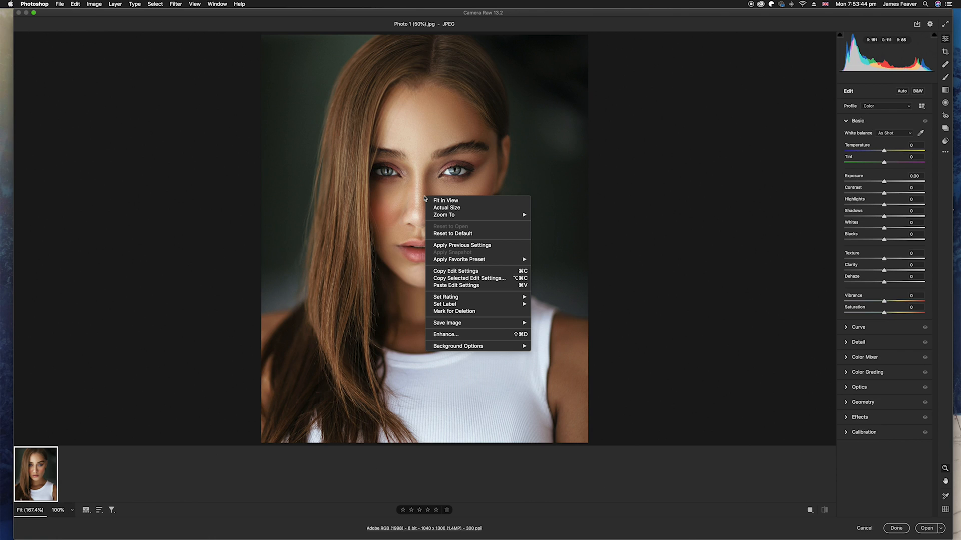
pyautogui.moveTo(463, 334)
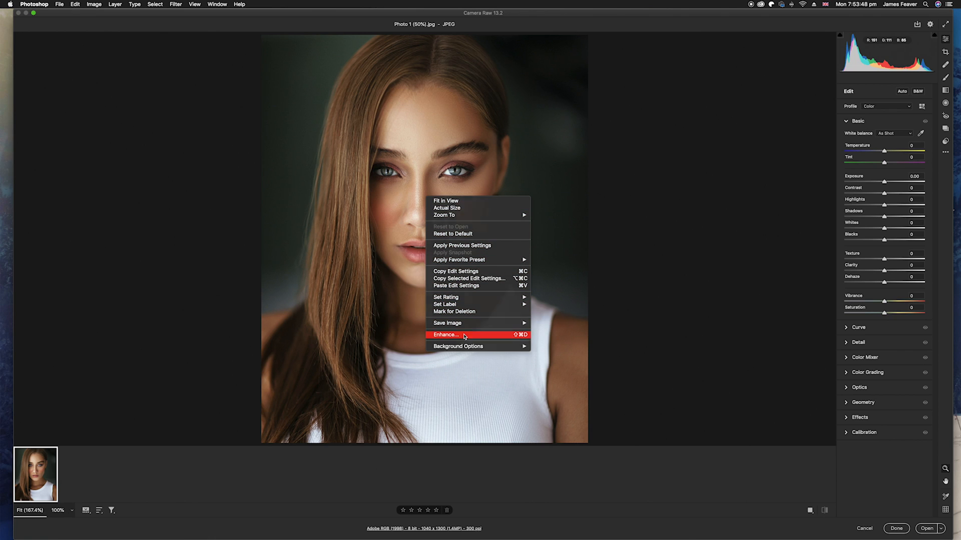
pyautogui.click(445, 335)
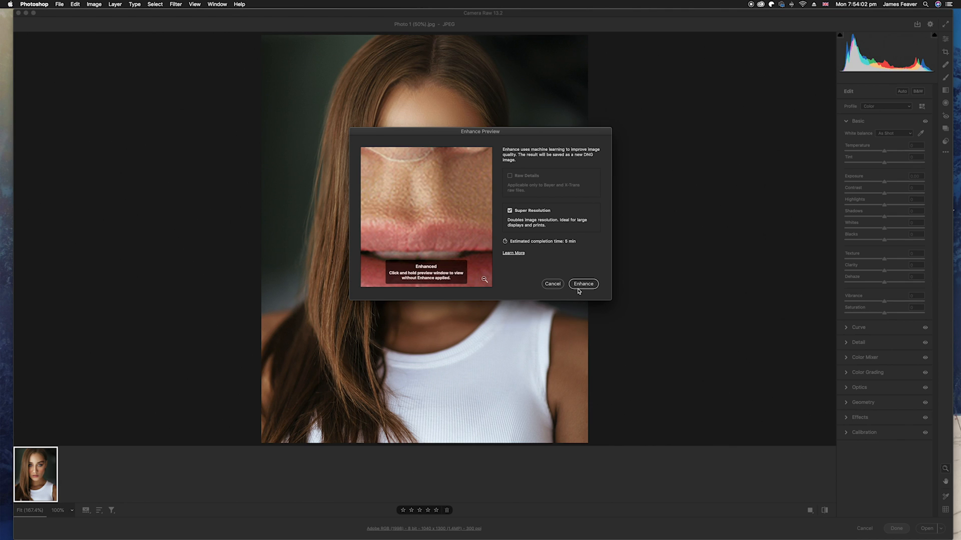
# Step: Enhance the portrait and view the resulting Photo 1 (50%)-Enhanced-1.dng at 2080 × 2600
pyautogui.click(583, 284)
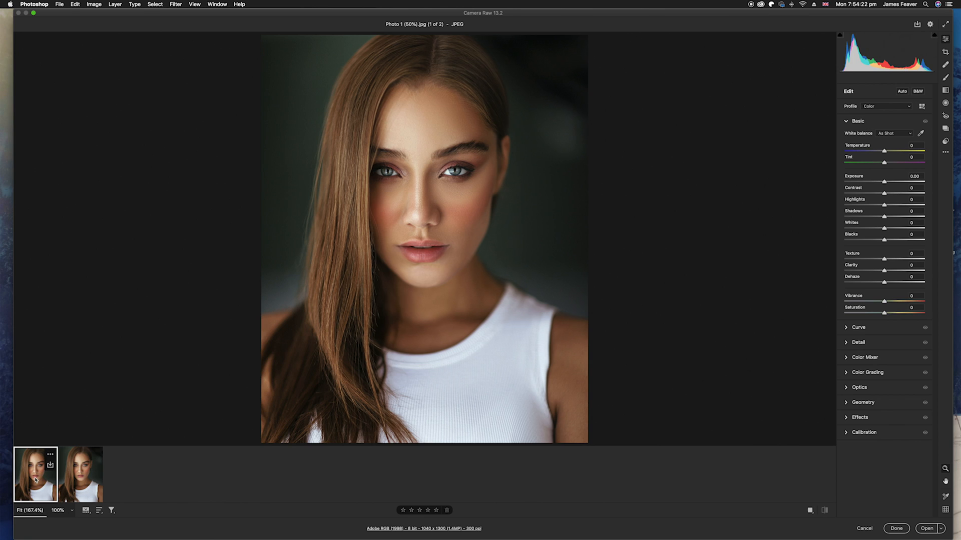
pyautogui.click(80, 475)
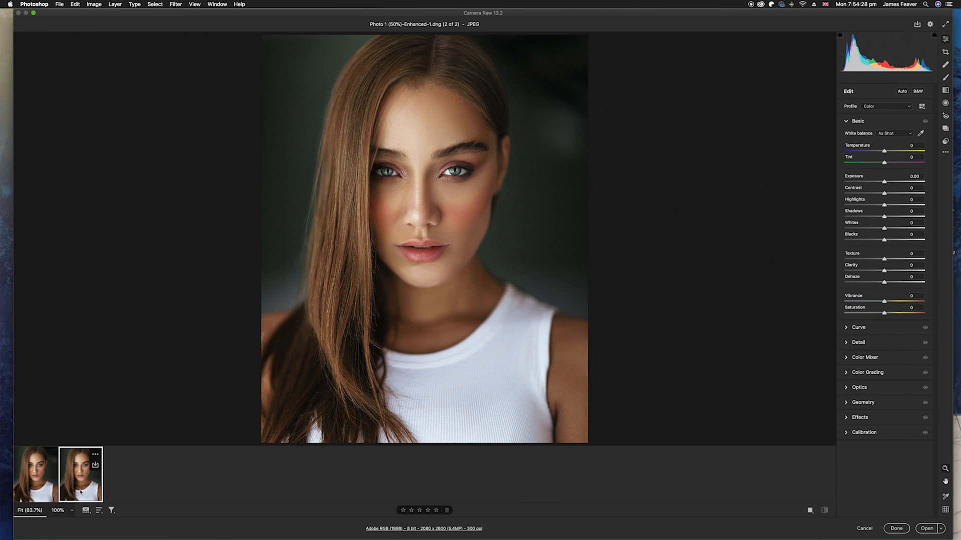
pyautogui.moveTo(325, 371)
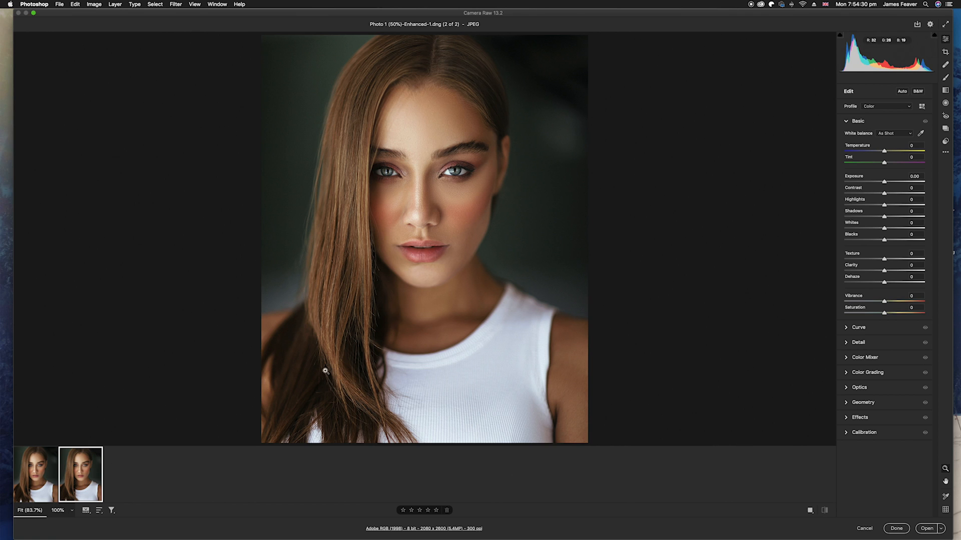
pyautogui.moveTo(927, 528)
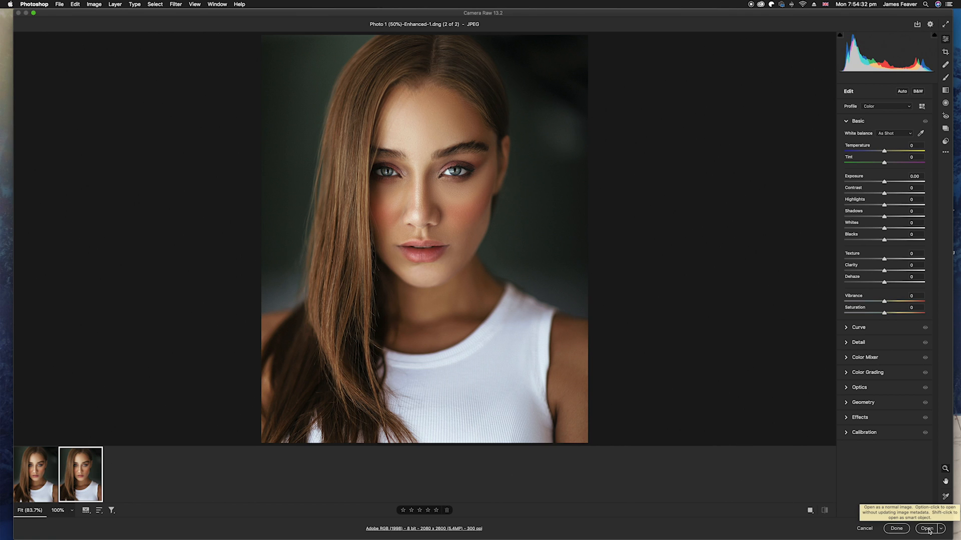
# Step: Open the enhanced DNG in Photoshop, then open the layered comparison document from the desktop
pyautogui.click(926, 528)
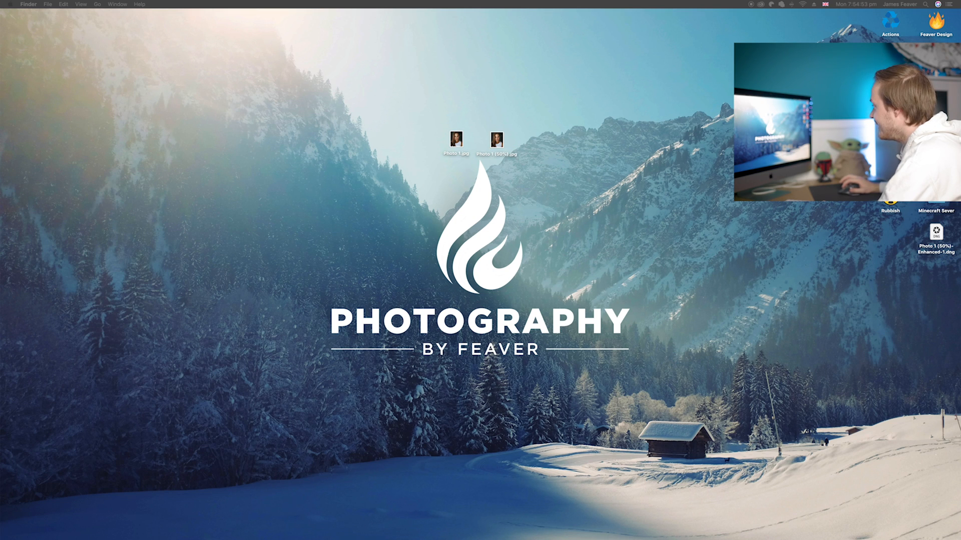
pyautogui.doubleClick(456, 140)
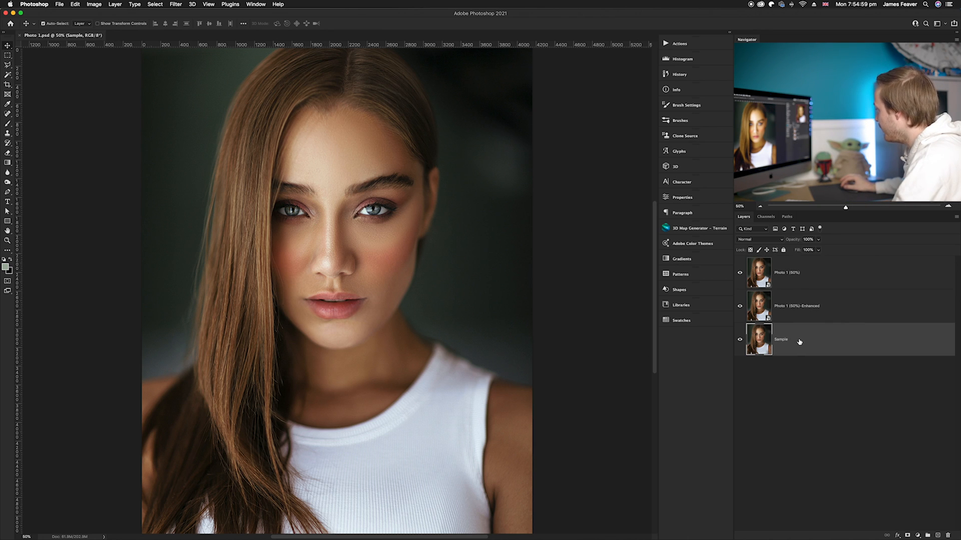
# Step: Select the Enhanced and 50% layers, then hide Photo 1 (50%) to reveal enhanced detail
pyautogui.click(797, 306)
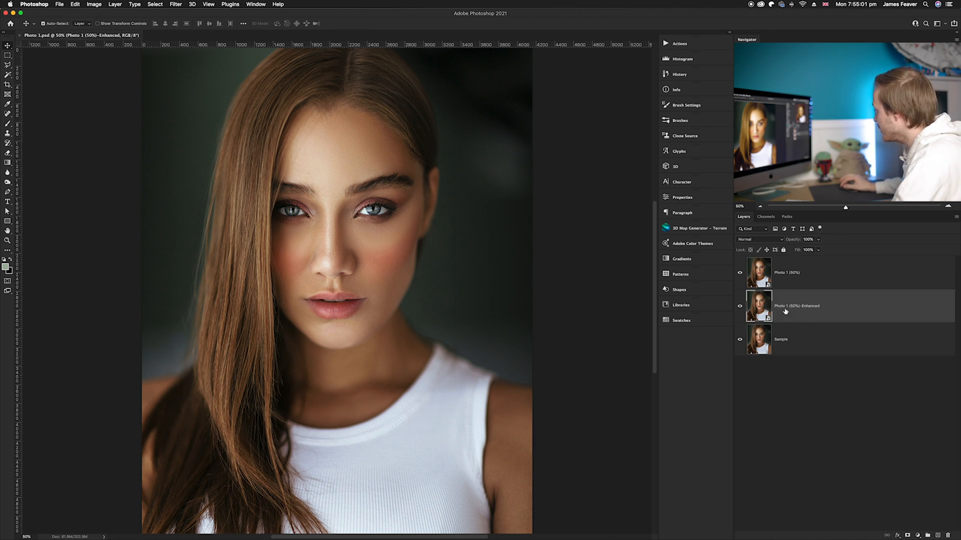
pyautogui.click(797, 273)
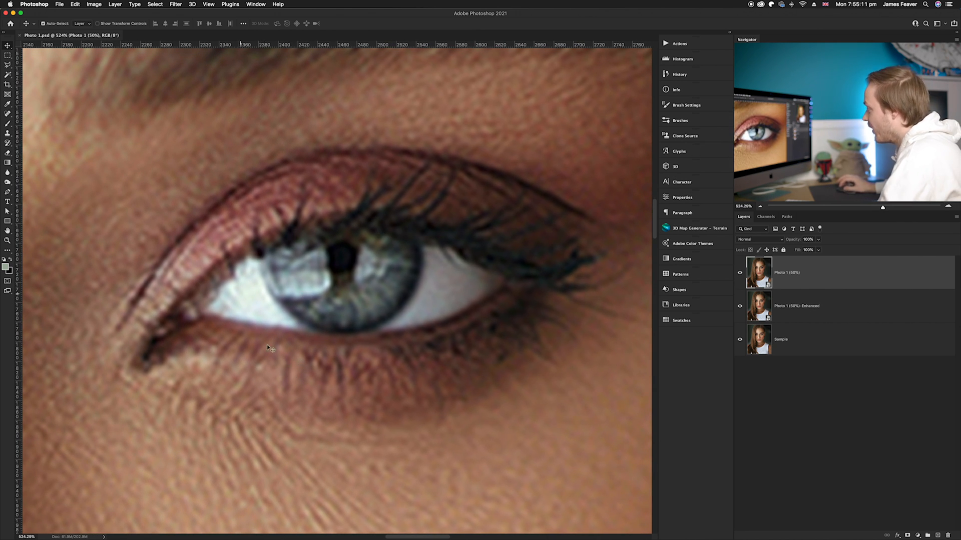
pyautogui.moveTo(384, 382)
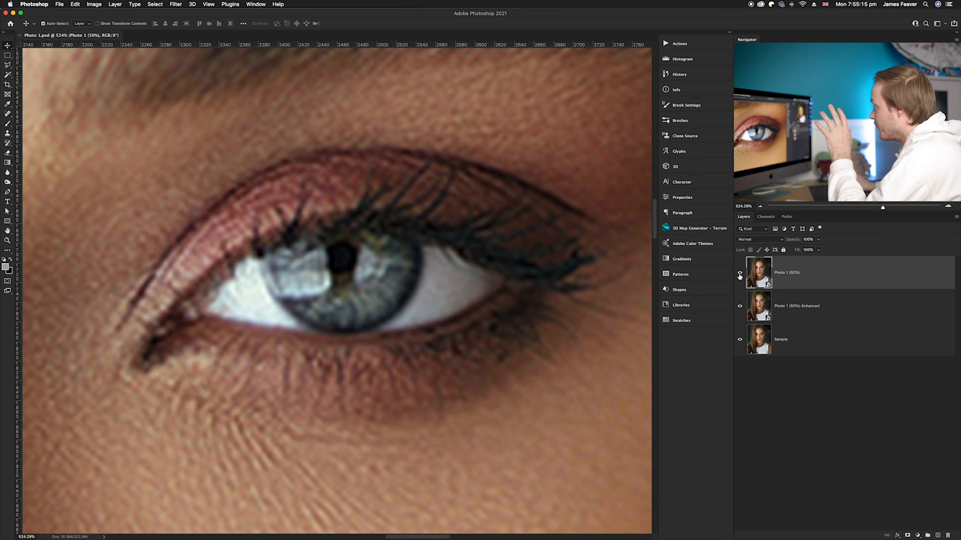
pyautogui.moveTo(740, 274)
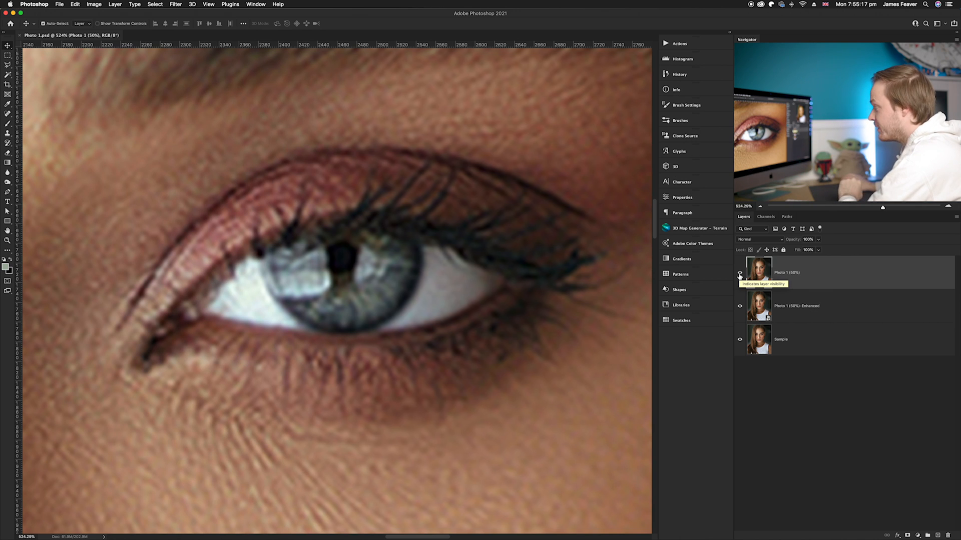
pyautogui.click(739, 276)
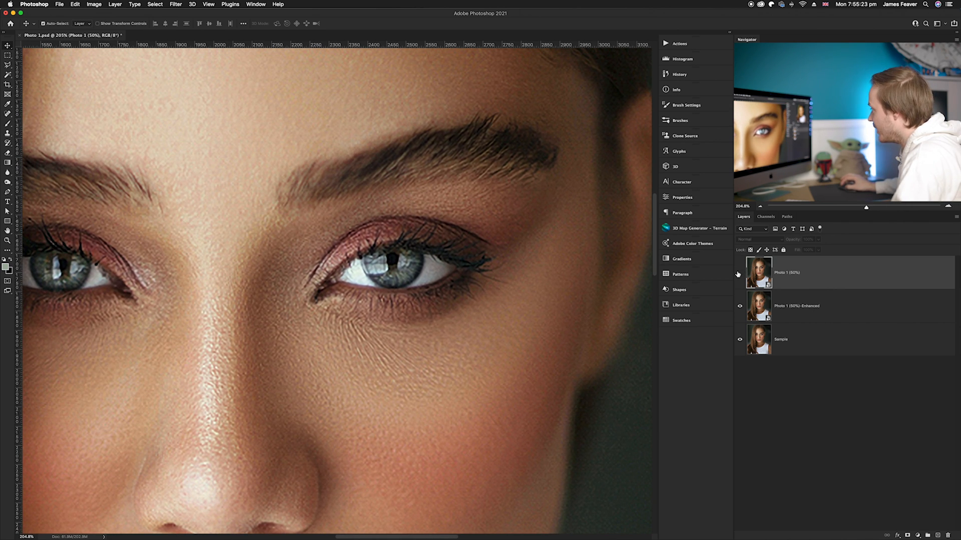
# Step: Toggle the 50% and Enhanced layers' visibility to compare eye detail against the Sample layer
pyautogui.click(739, 274)
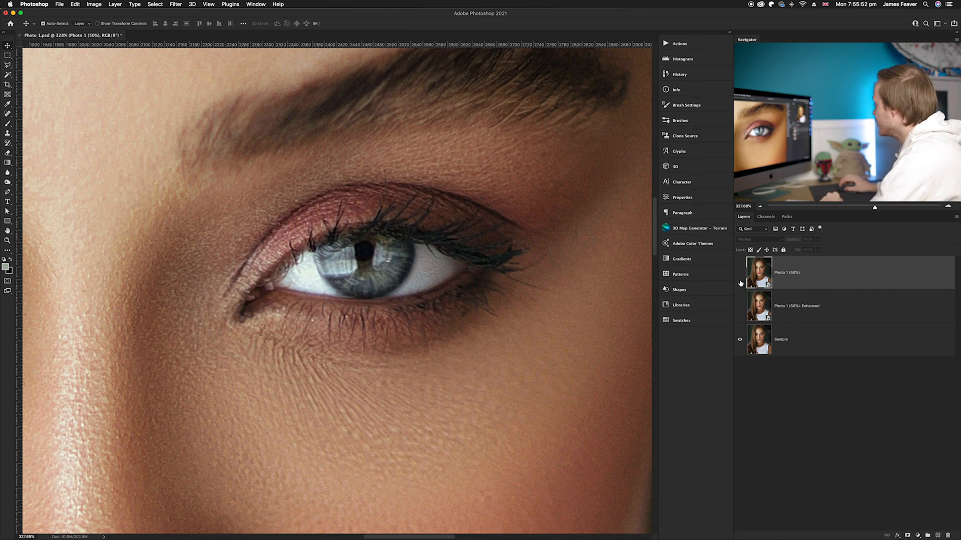
pyautogui.click(740, 273)
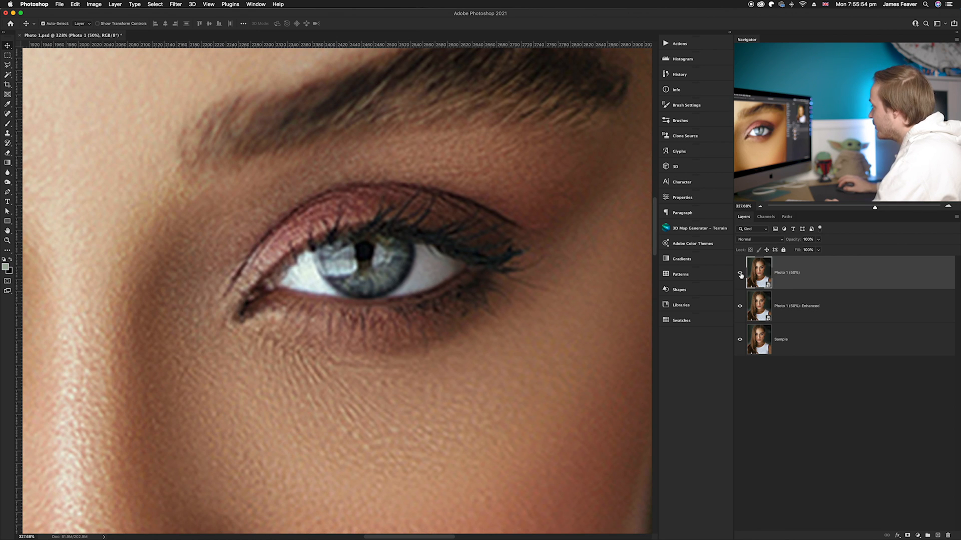
pyautogui.moveTo(739, 273)
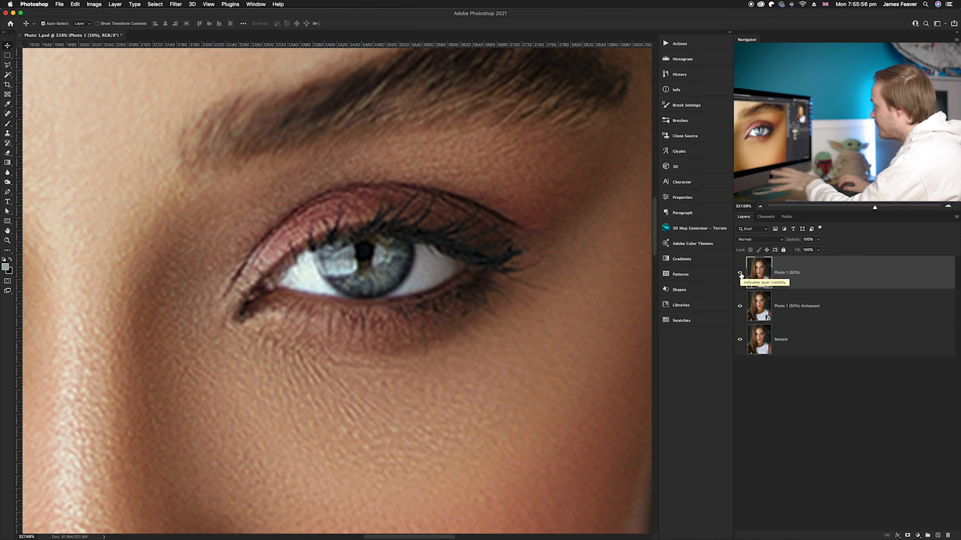
pyautogui.click(739, 273)
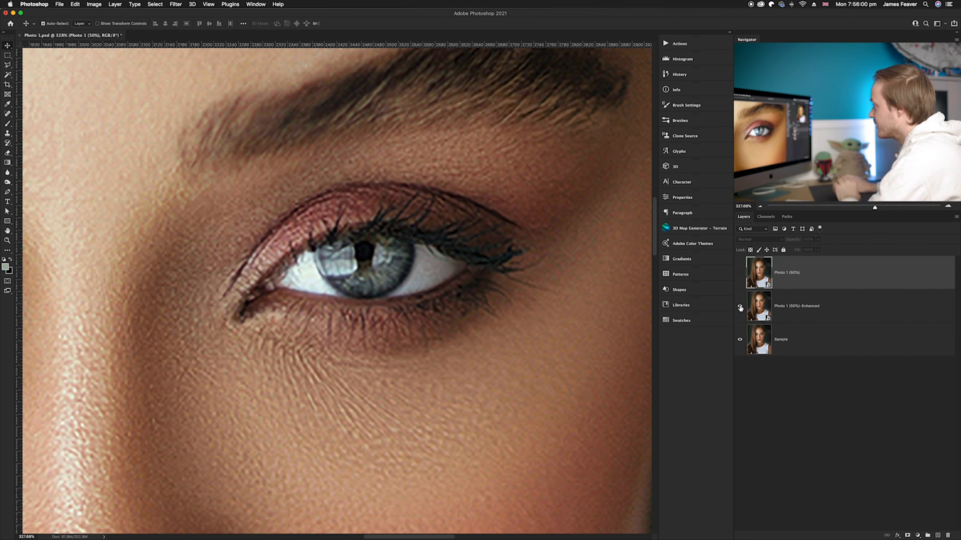
pyautogui.click(740, 308)
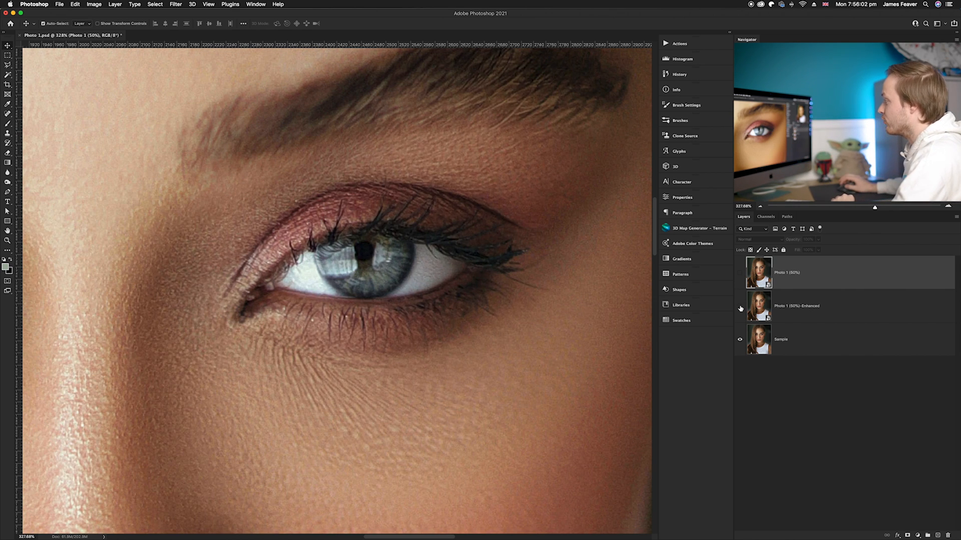
pyautogui.moveTo(739, 308)
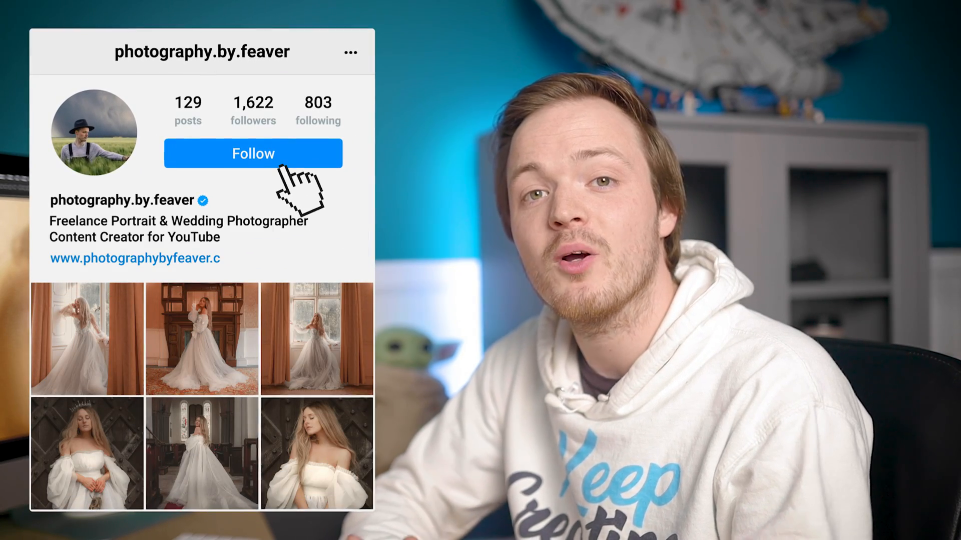
pyautogui.click(252, 153)
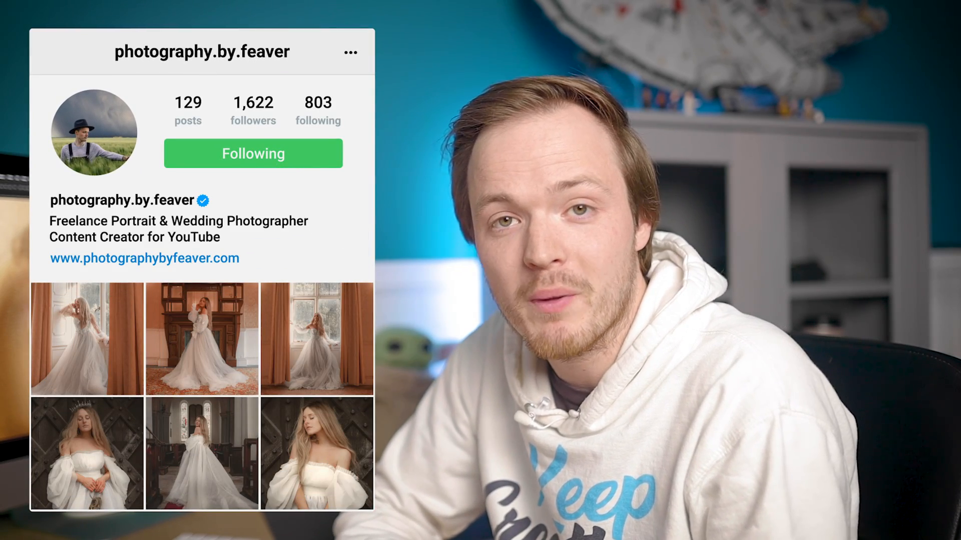